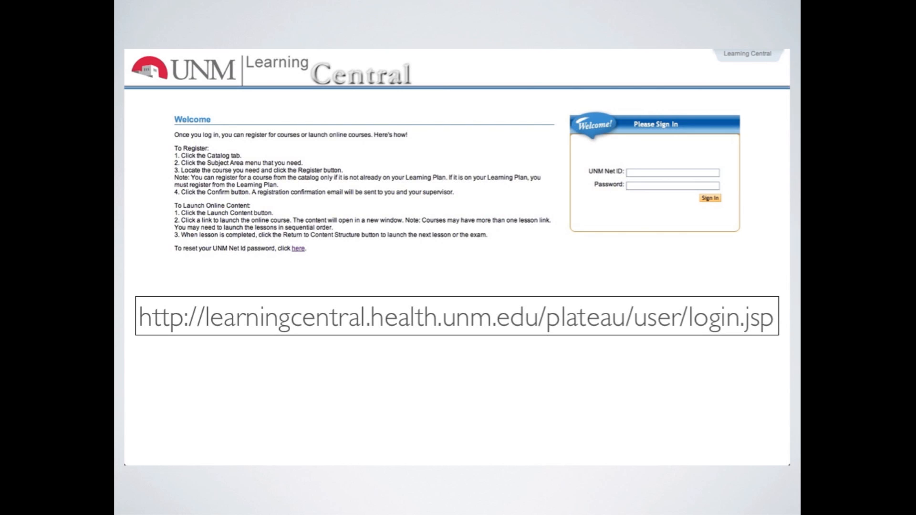
Search the App Store for 'receiver' and open the Citrix Receiver listing
left_click(709, 198)
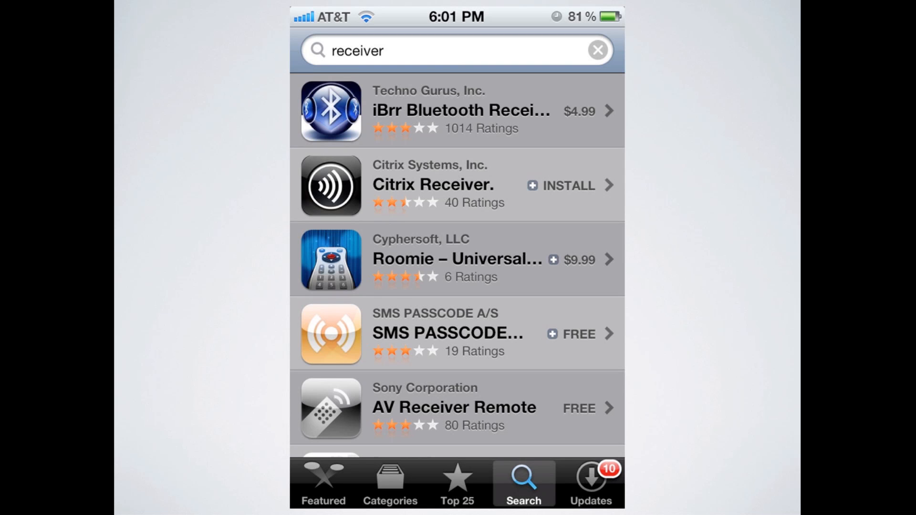
Open Citrix Receiver's details page and start its installation
left_click(433, 184)
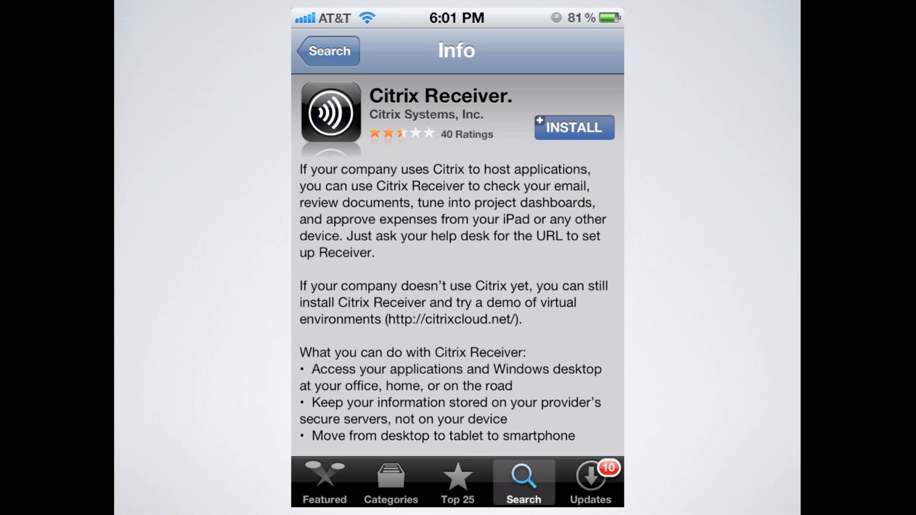
left_click(573, 128)
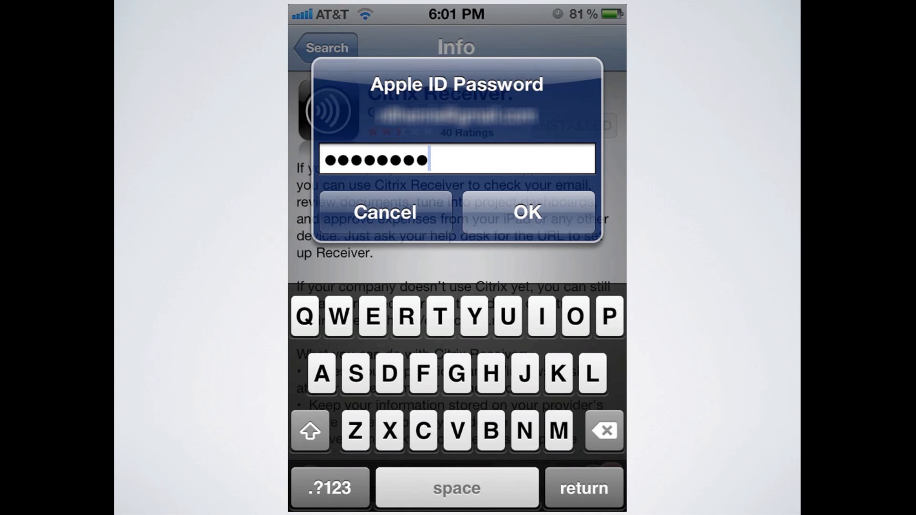
Confirm the Apple ID password, launch Citrix Receiver and begin adding an account
left_click(525, 211)
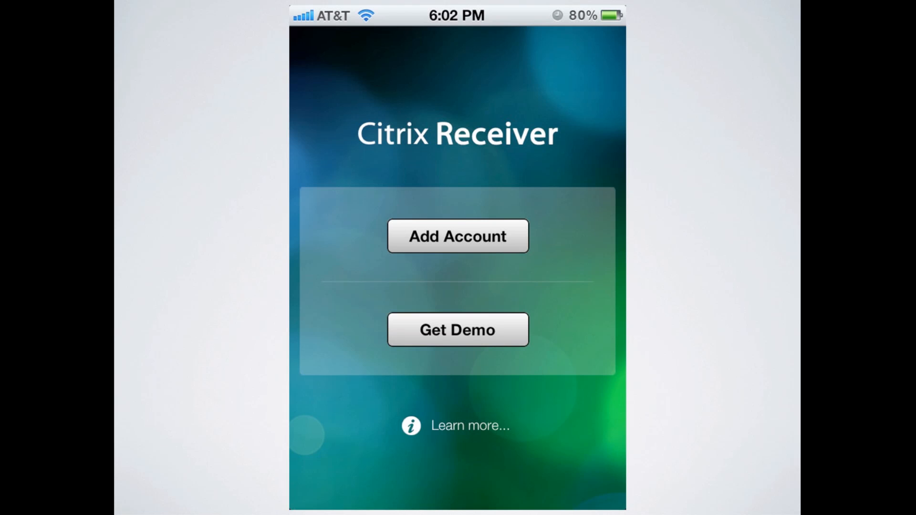
left_click(457, 236)
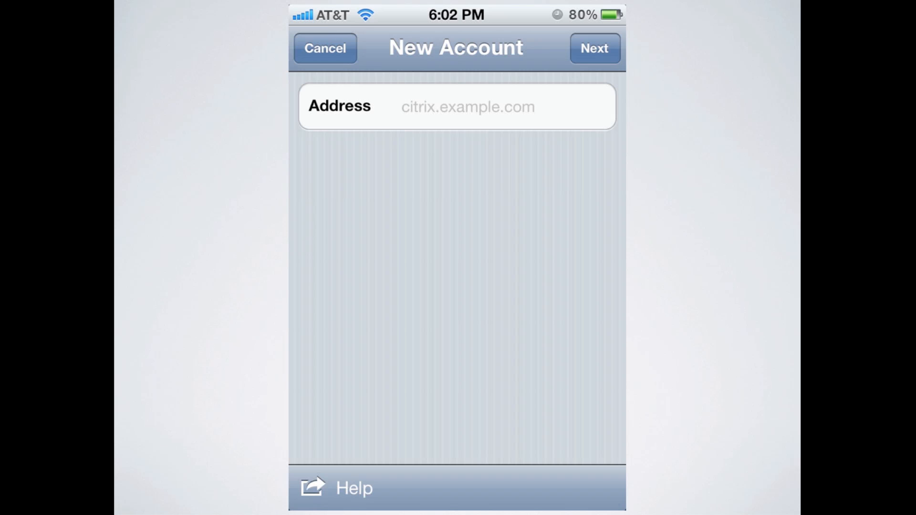
Finish the new account setup so the remote vApps list appears
left_click(595, 48)
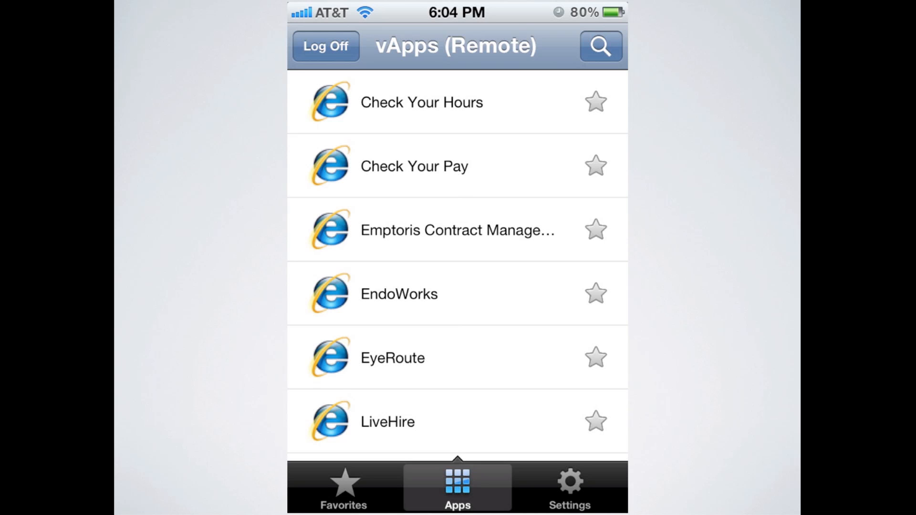
Scroll the vApps list and mark UNM Hospitals Intranet as a favorite
scroll("down", 3)
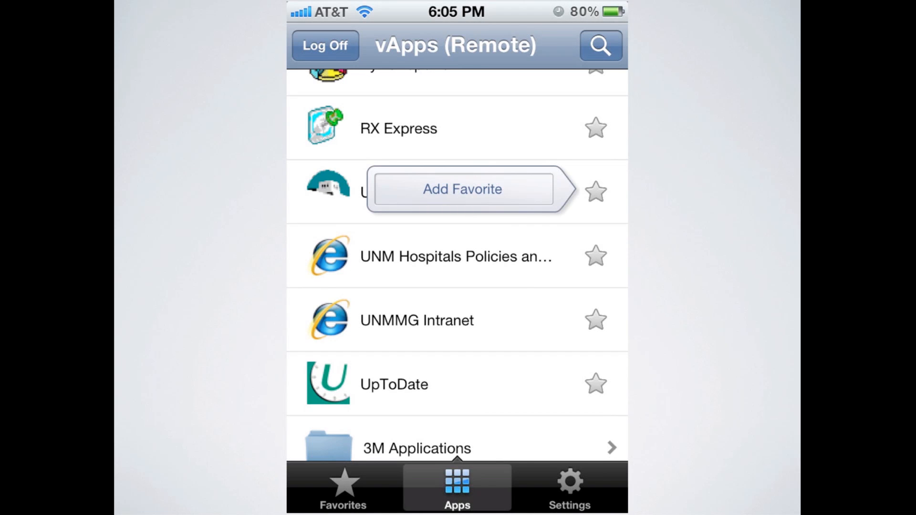
left_click(461, 188)
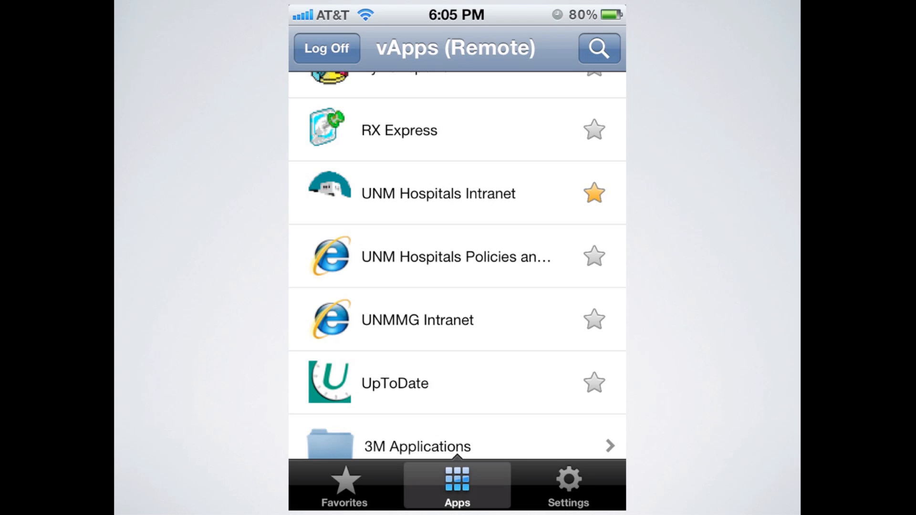
Scroll down and open the PACS folder listing the iSite Enterprise apps
scroll("down", 3)
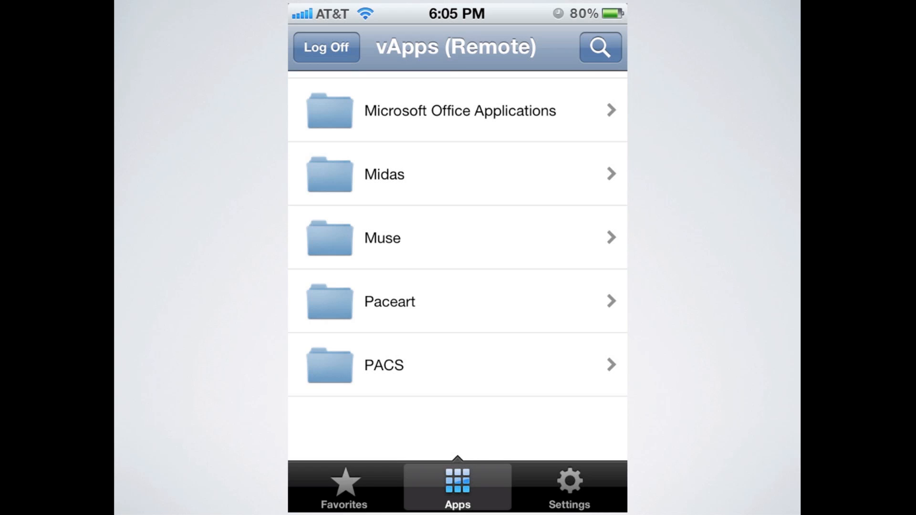
left_click(383, 365)
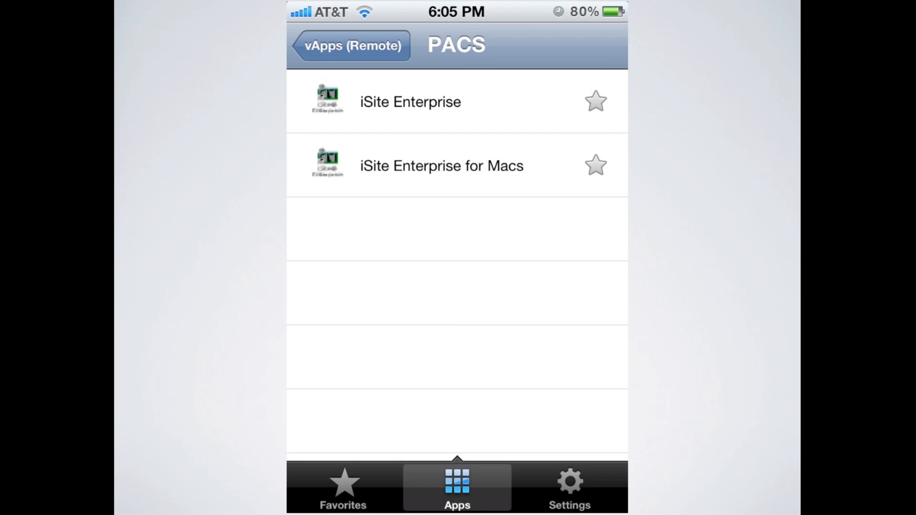
Favorite iSite Enterprise for Macs and view the Cerner (Remote) apps list
left_click(343, 487)
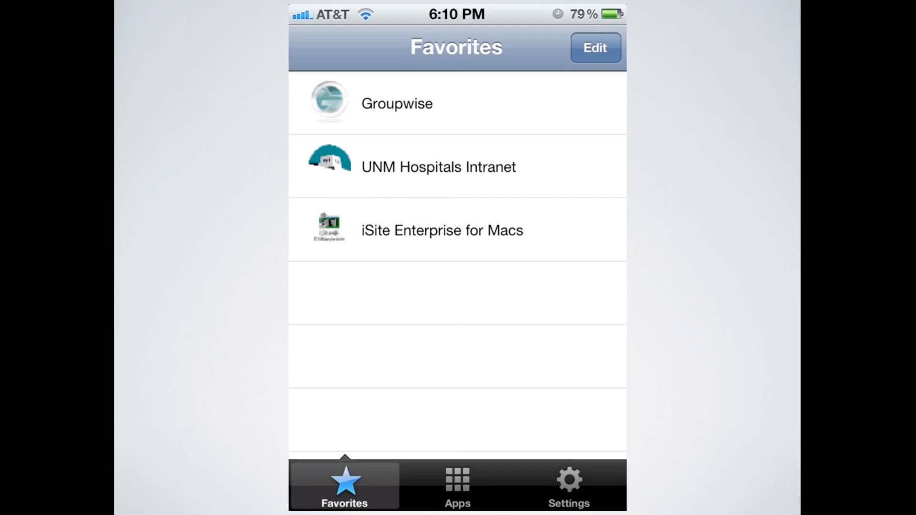
left_click(457, 485)
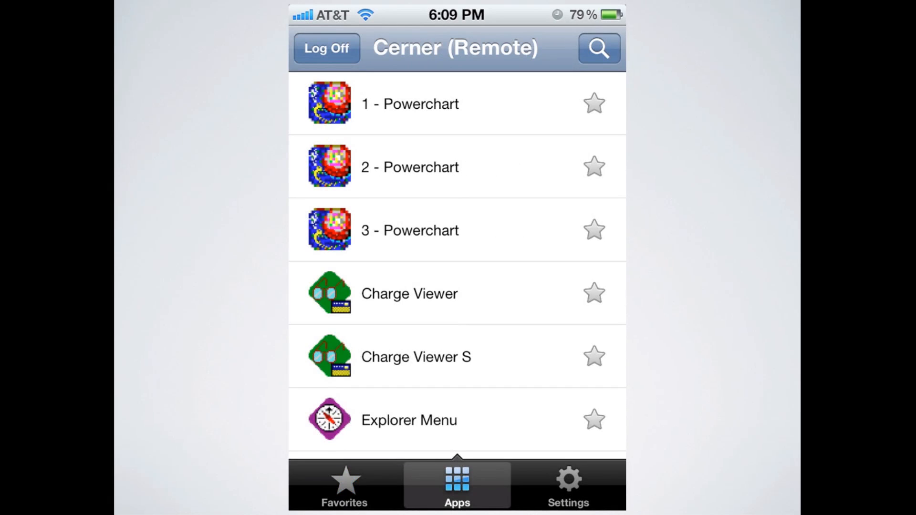